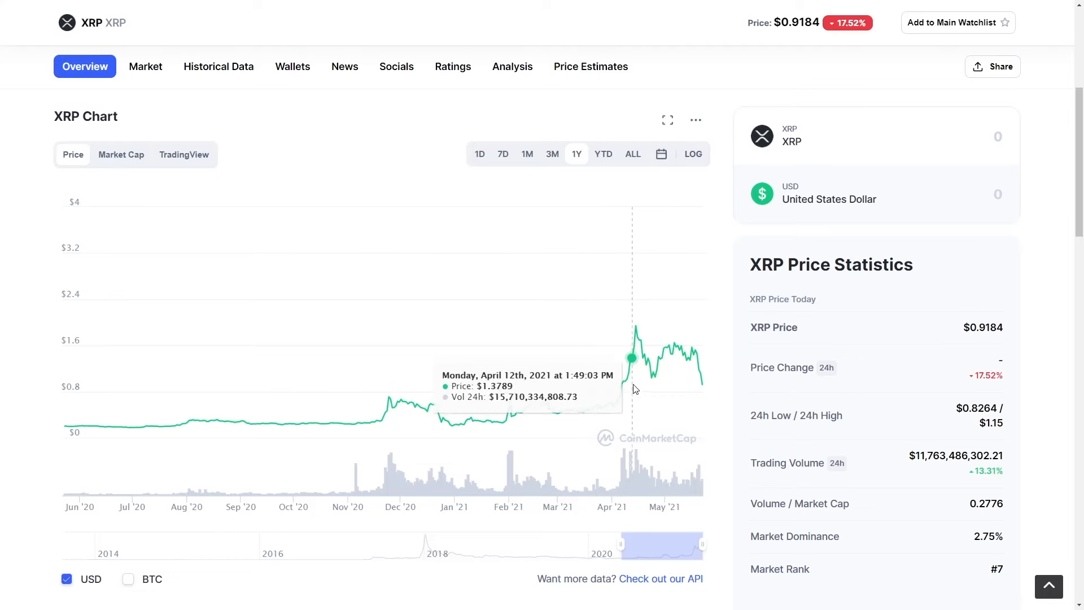
mouse_move(663, 368)
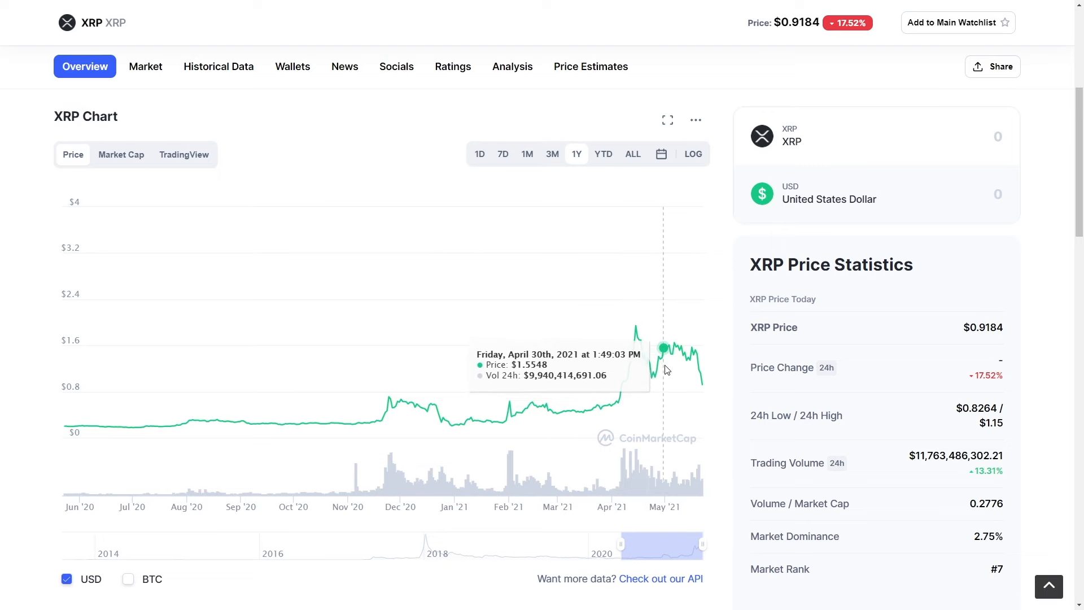